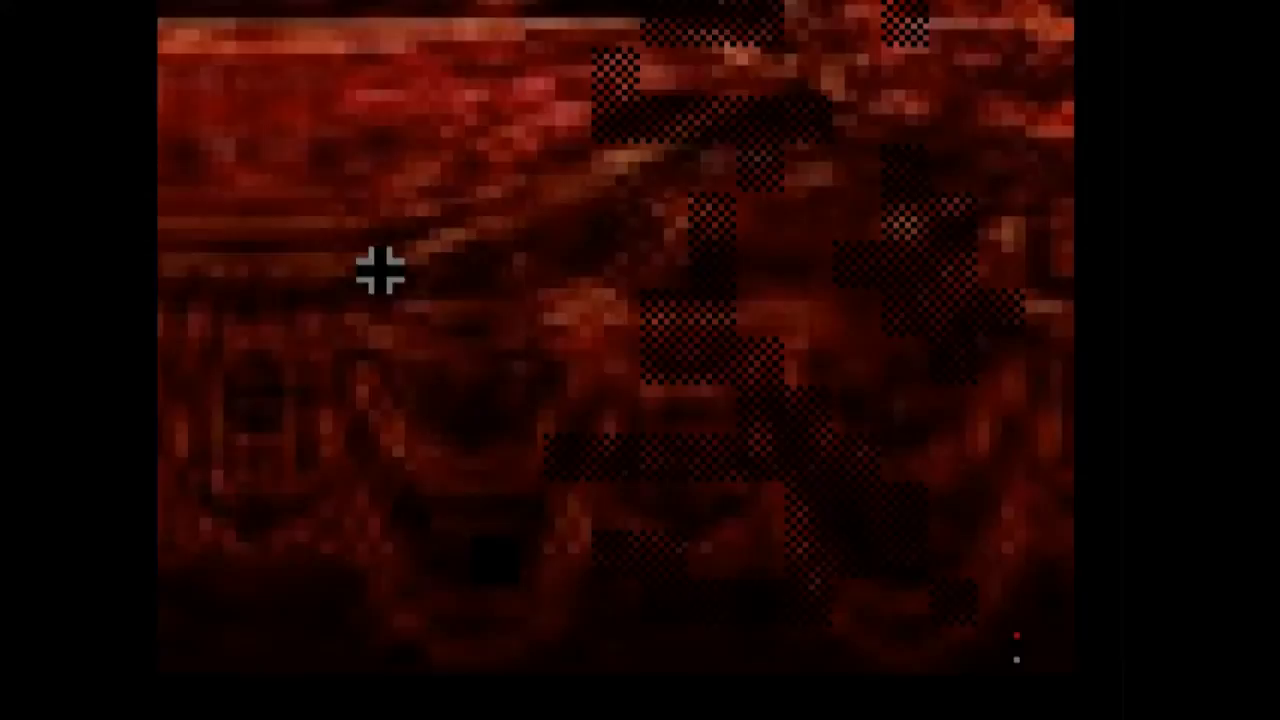
pyautogui.moveTo(615, 410)
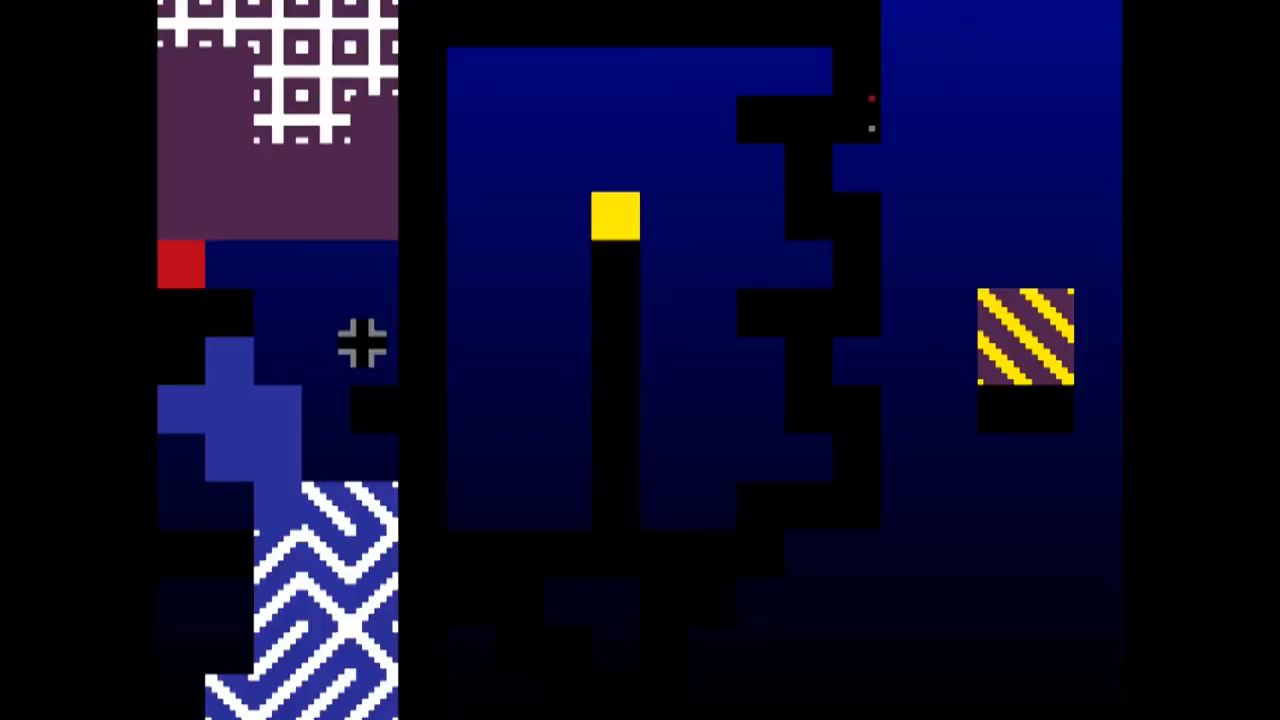
pyautogui.moveTo(378, 170)
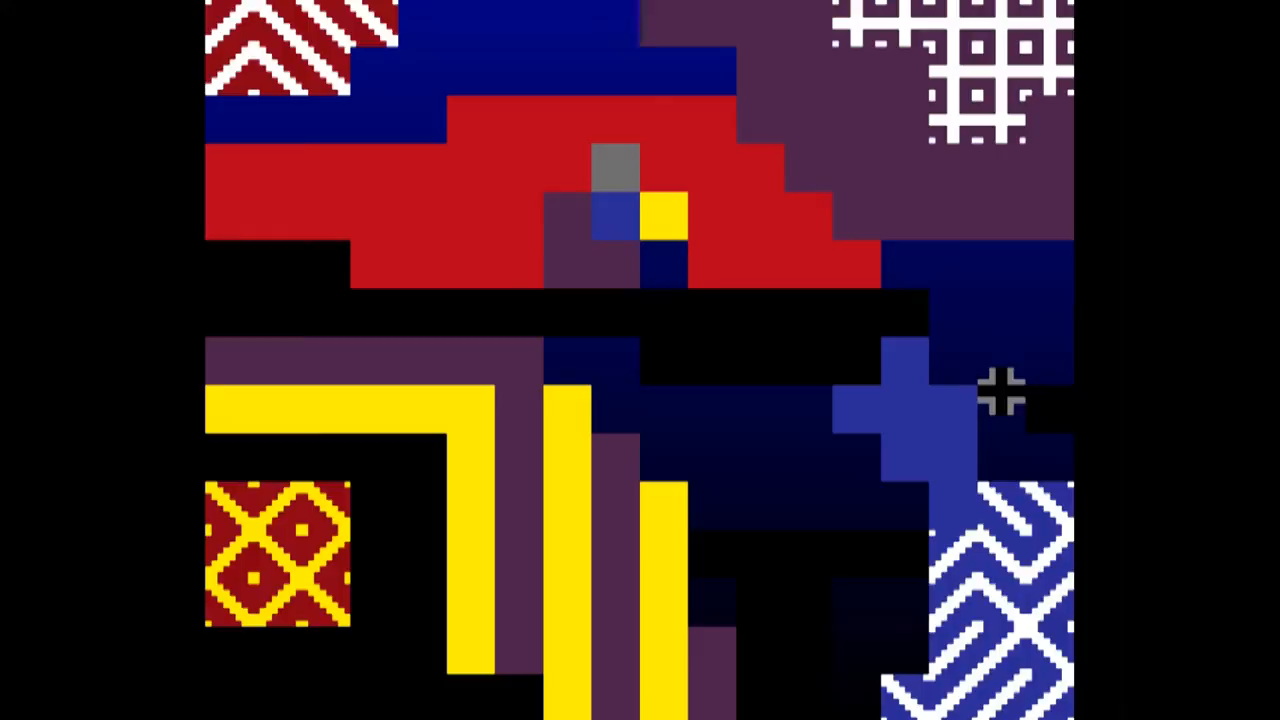
pyautogui.moveTo(1050, 235)
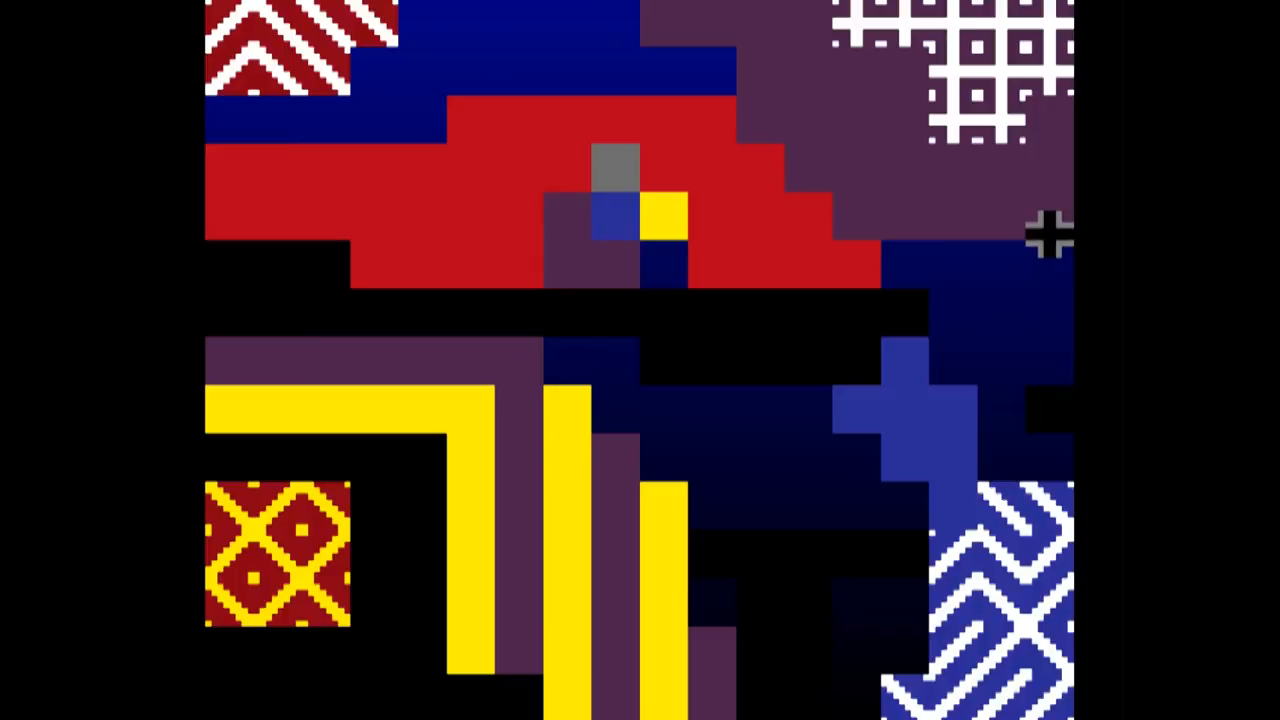
pyautogui.moveTo(598, 362)
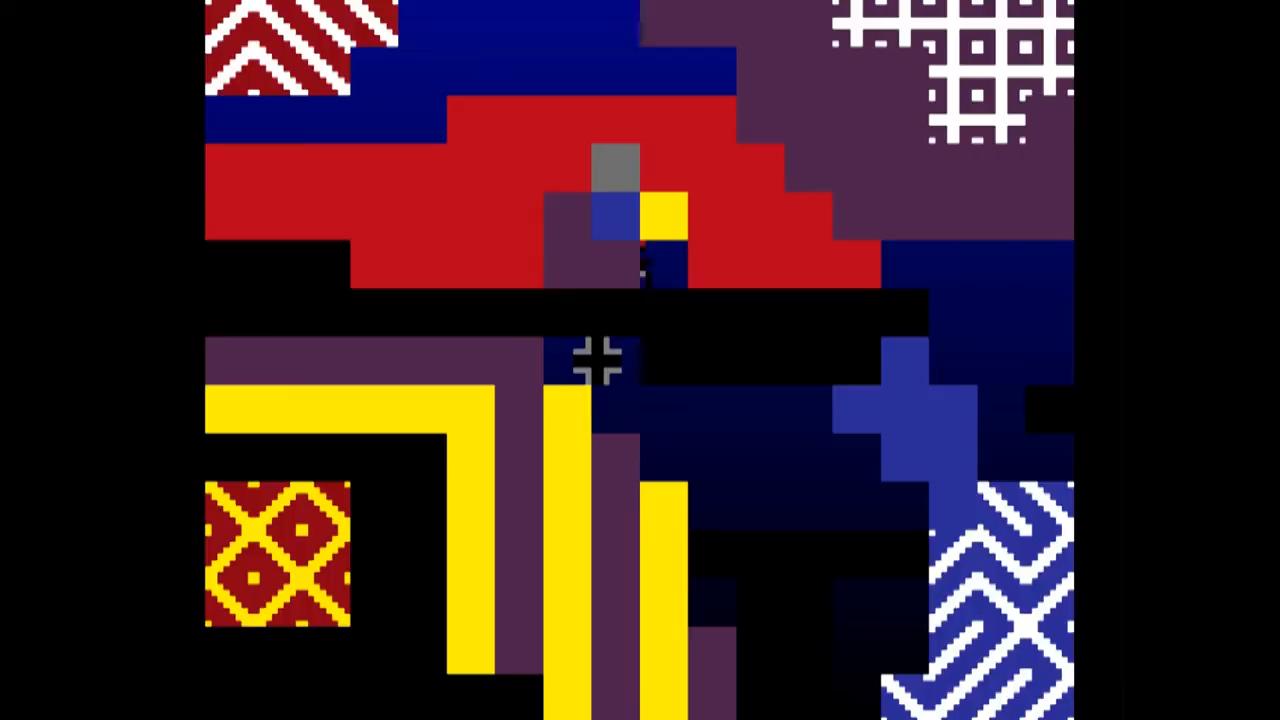
pyautogui.moveTo(655, 490)
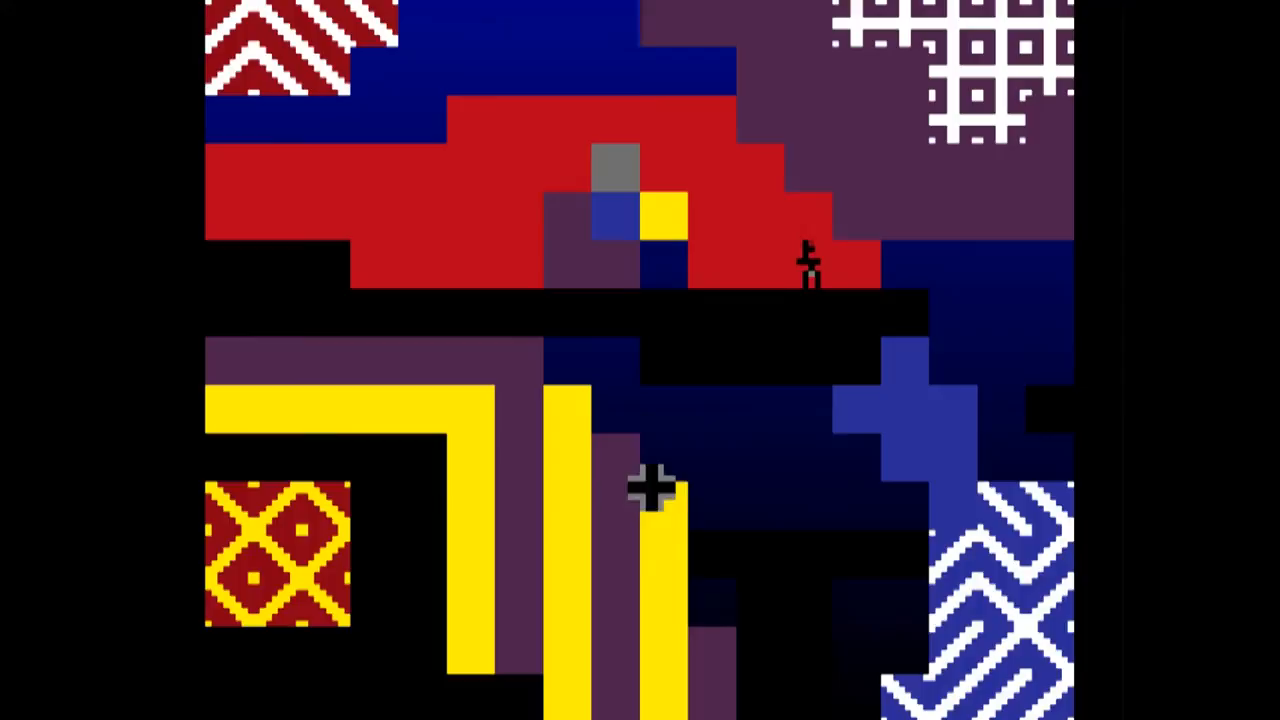
pyautogui.moveTo(955, 295)
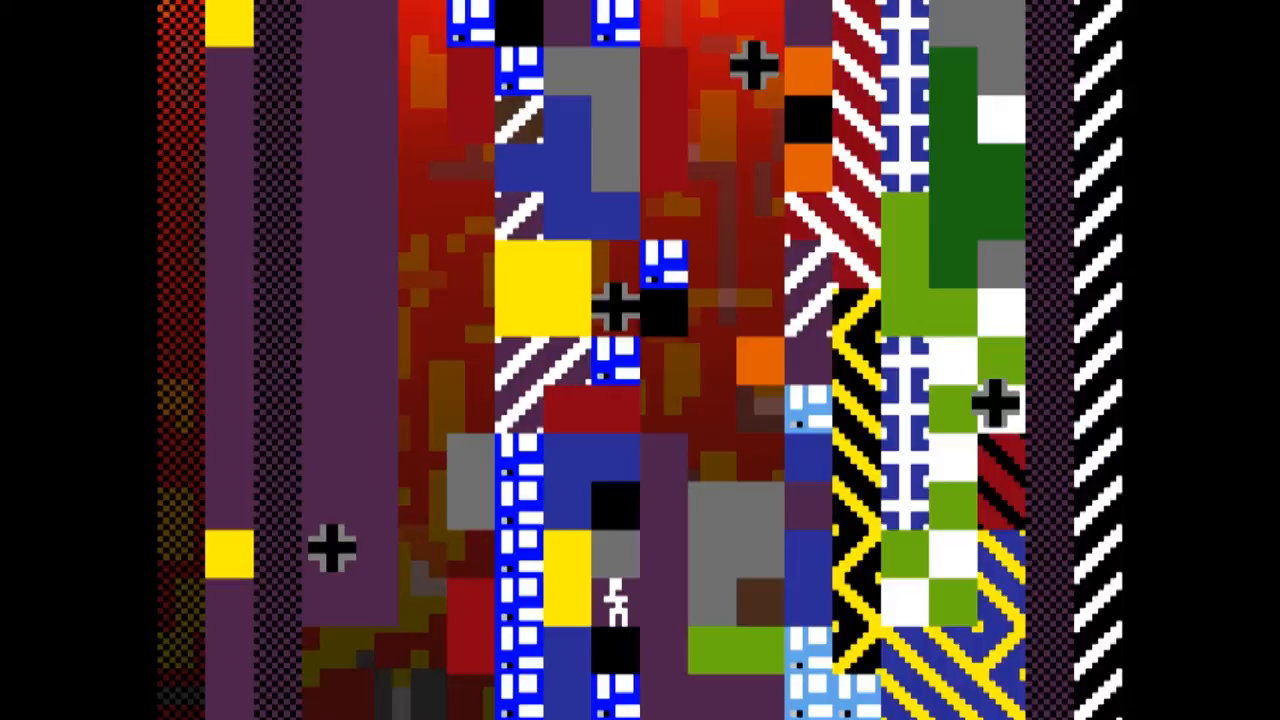
pyautogui.moveTo(570, 305)
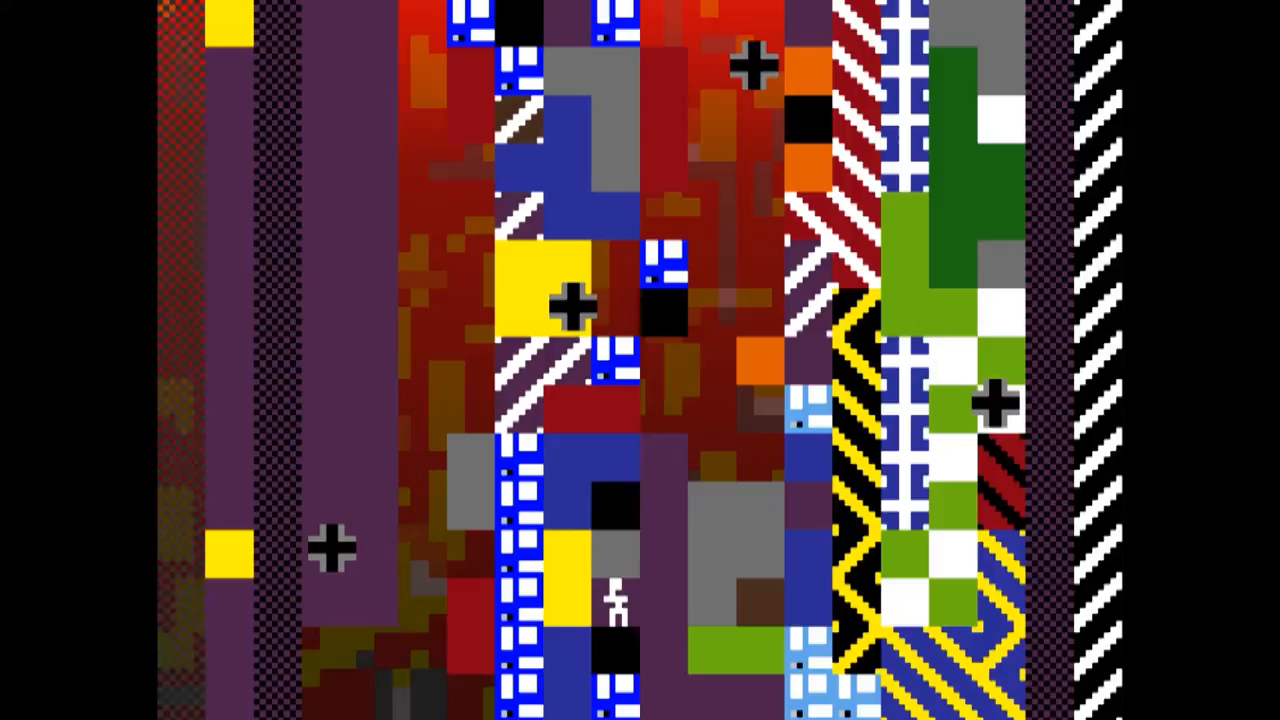